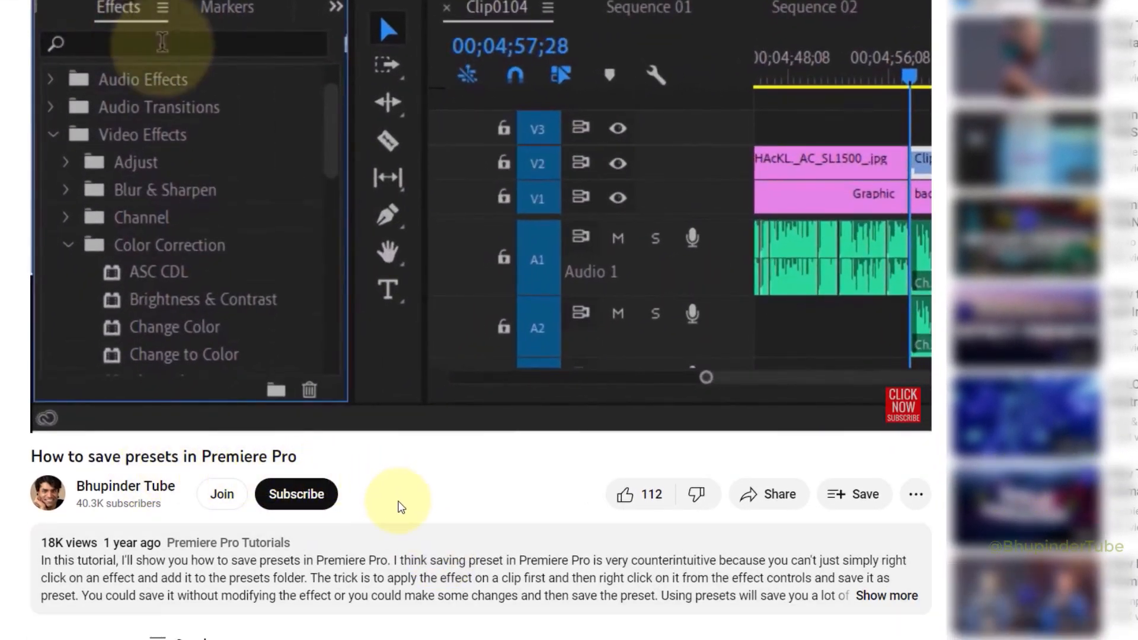
Add Ultra Key to the selected Opacity and Brightness & Contrast effects in Effect Controls
scroll(down, 3)
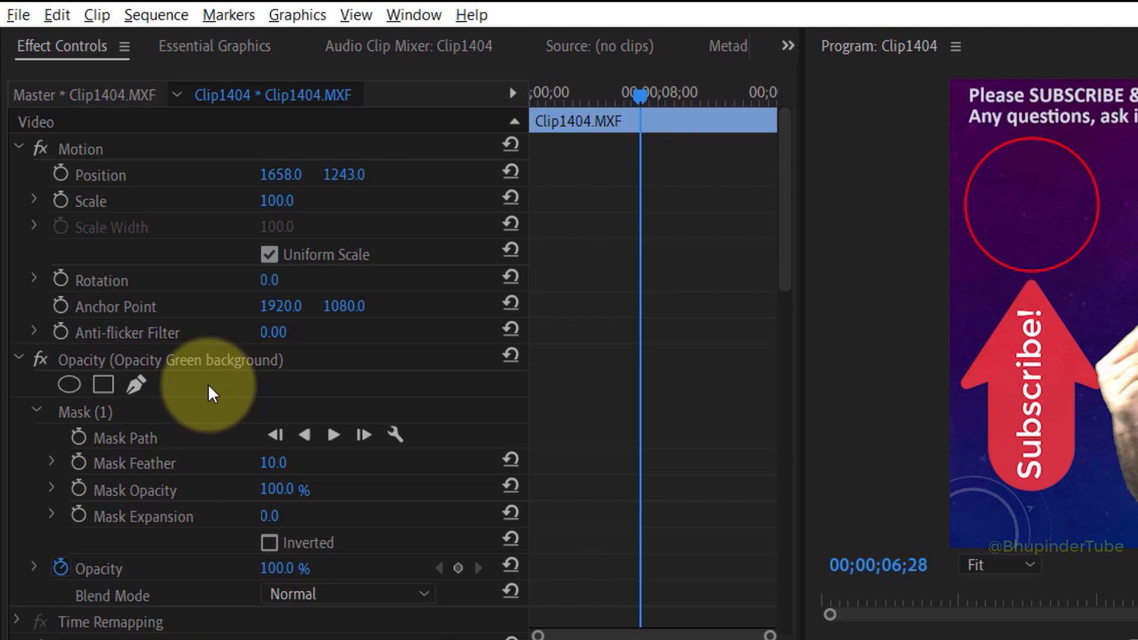
mouse_move(175, 367)
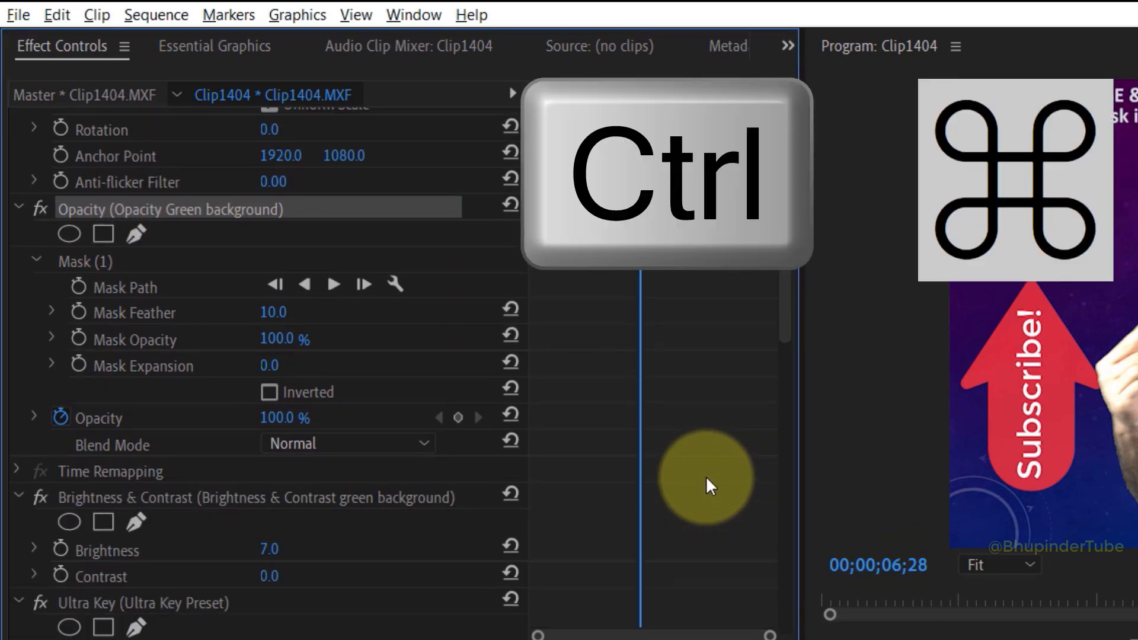
scroll(down, 3)
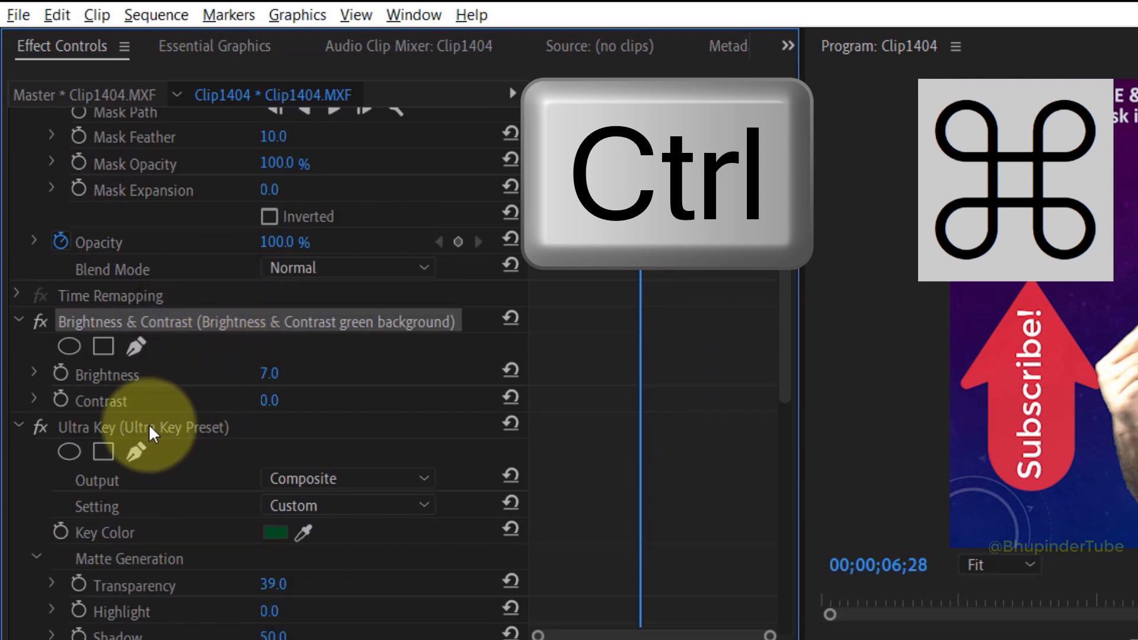
click(142, 427)
text(green backgrou)
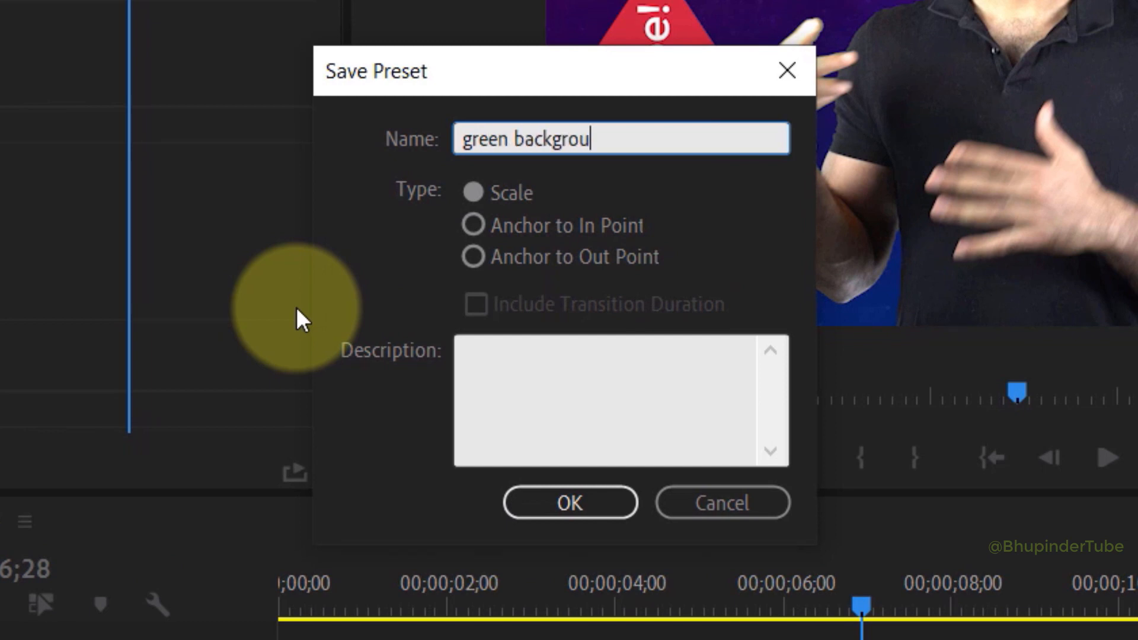
Confirm the Save Preset dialog with the name 'green background'
click(569, 499)
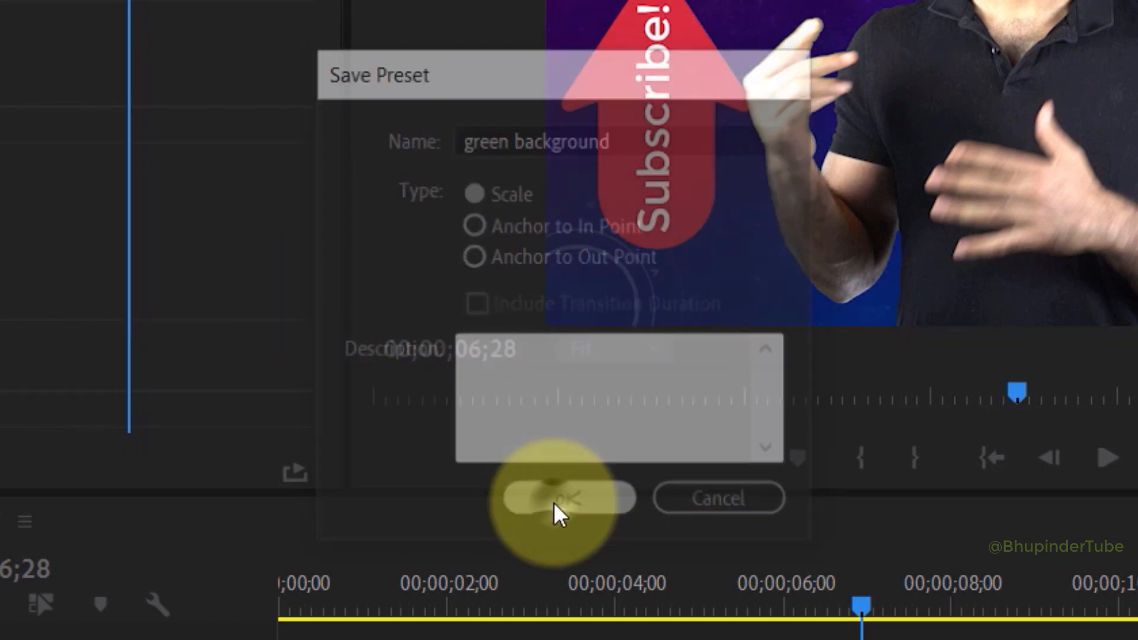
click(565, 499)
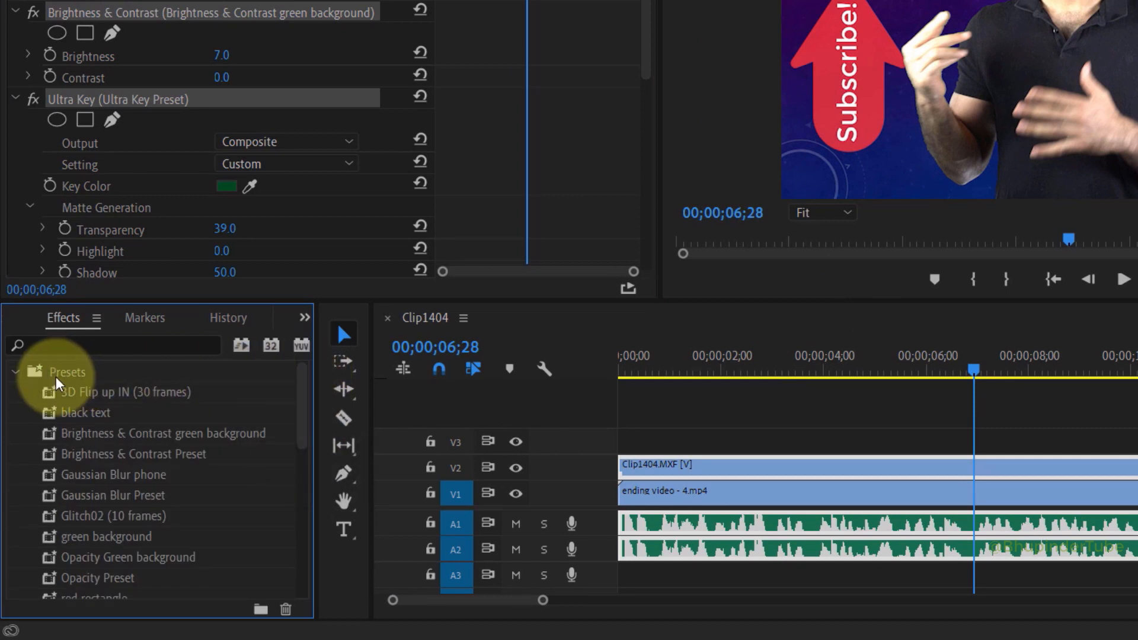
Expand the Presets folder in the Effects panel to reveal 'green background'
click(66, 372)
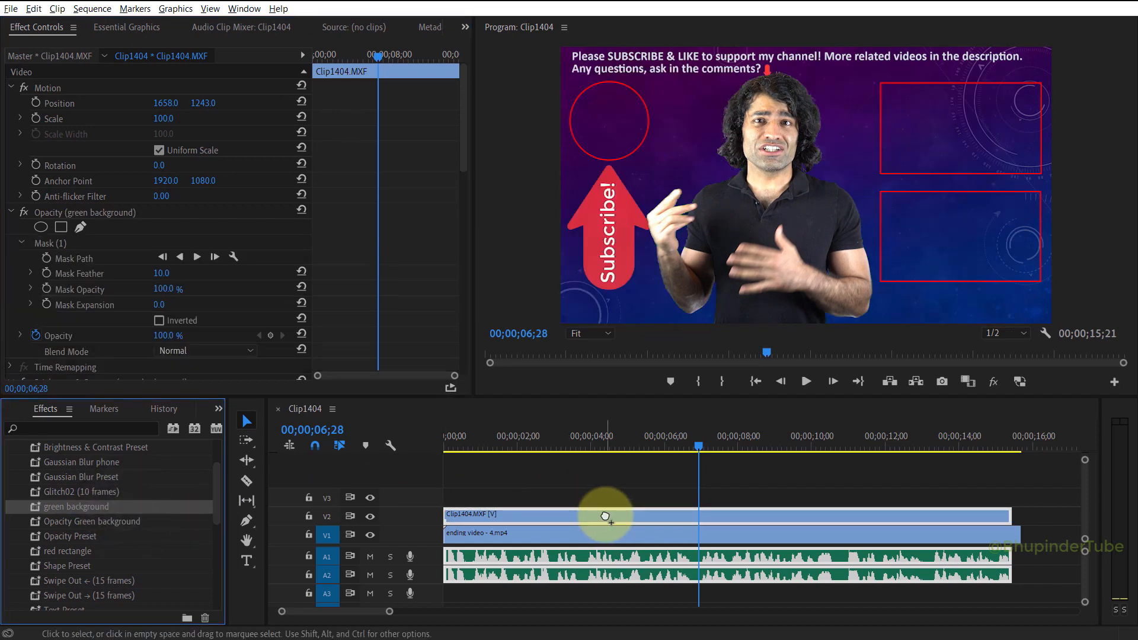
Drop the 'green background' preset onto Clip1404 on track V2 and review its effects
scroll(down, 3)
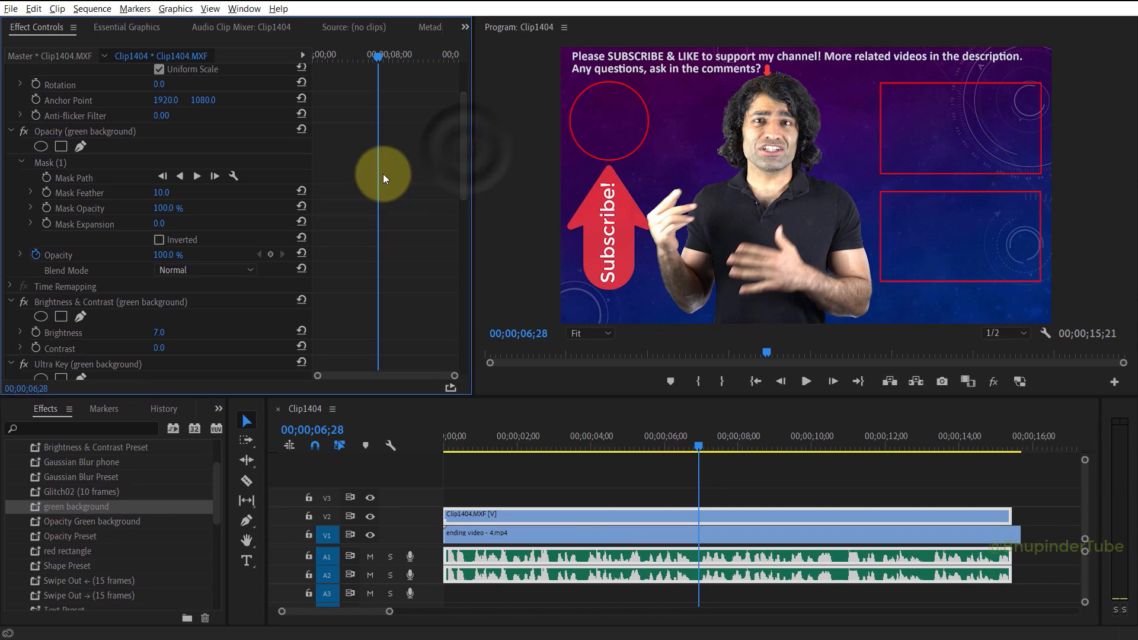